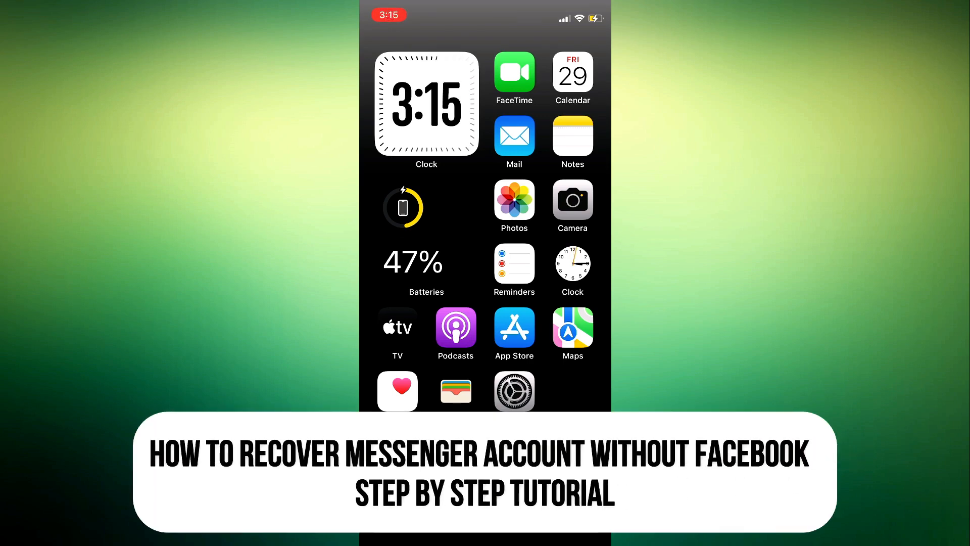
Swipe to the Home Screen page that shows the Messenger app.
{"action": "scroll", "scroll_direction": "left", "scroll_amount": 3}
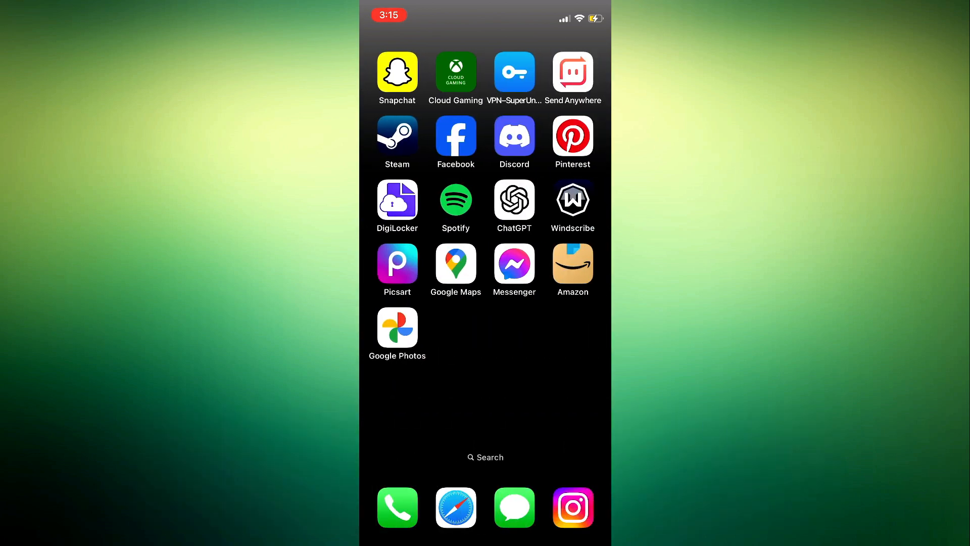
Launch Messenger and reach its Forgotten password screen.
{"action": "left_click", "coordinate": [513, 262]}
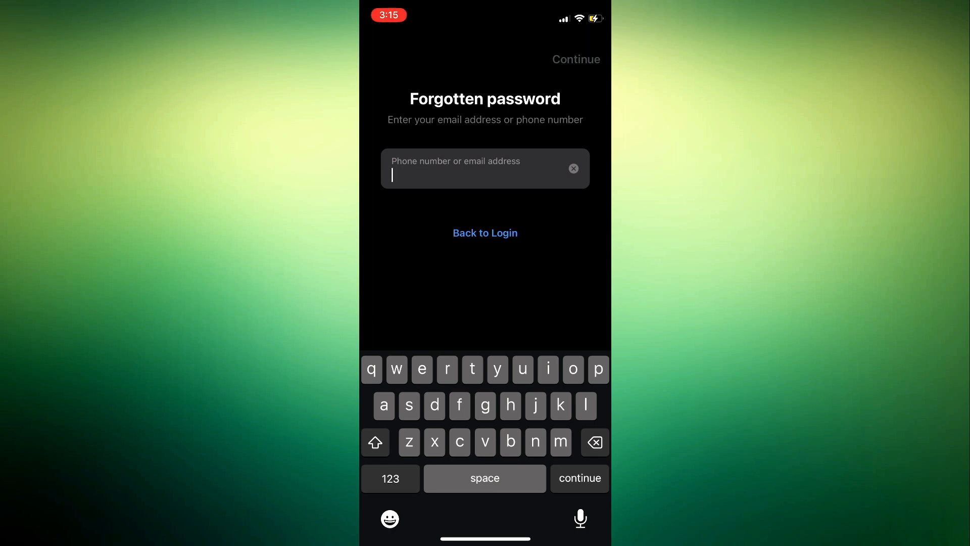
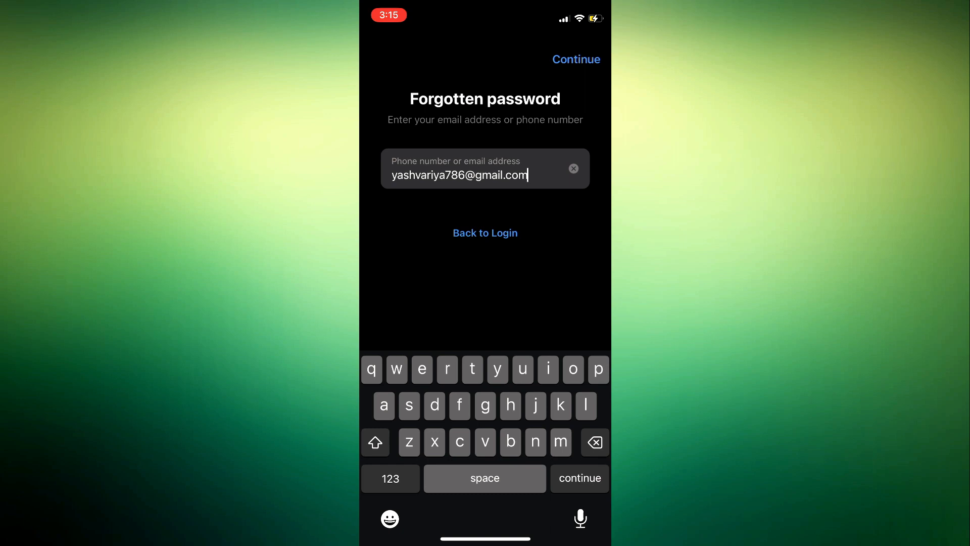
{"action": "left_click", "coordinate": [575, 58]}
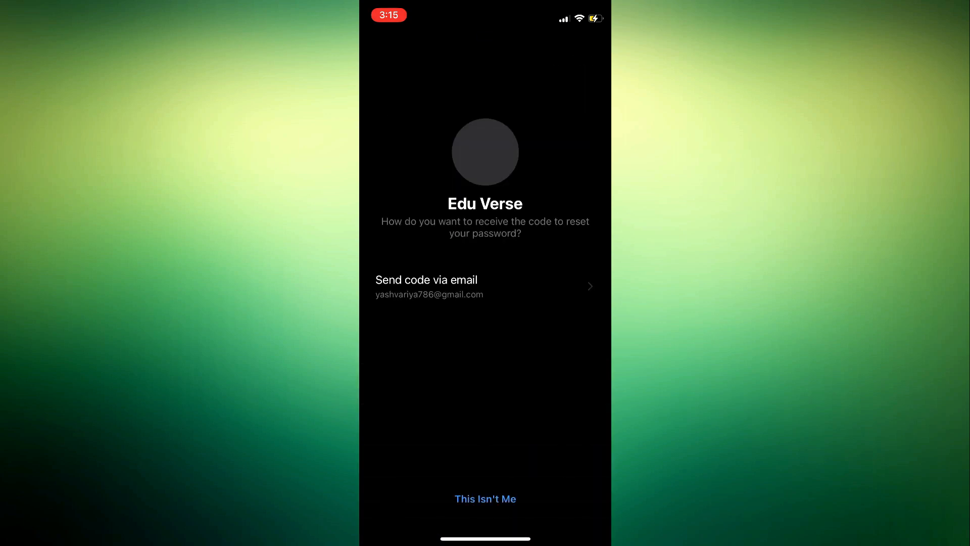